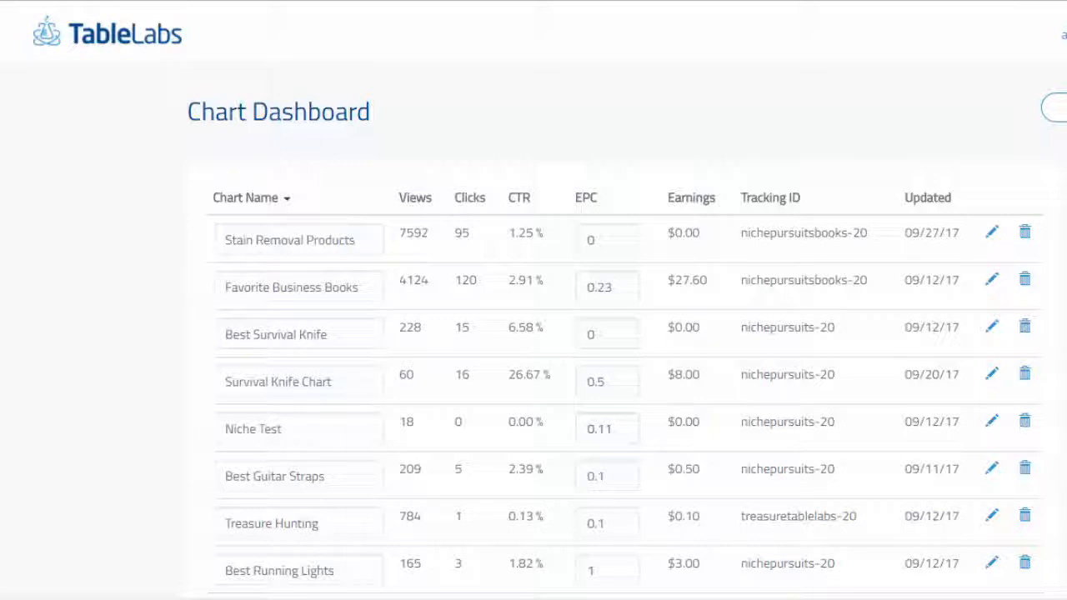
mouse_move(1061, 253)
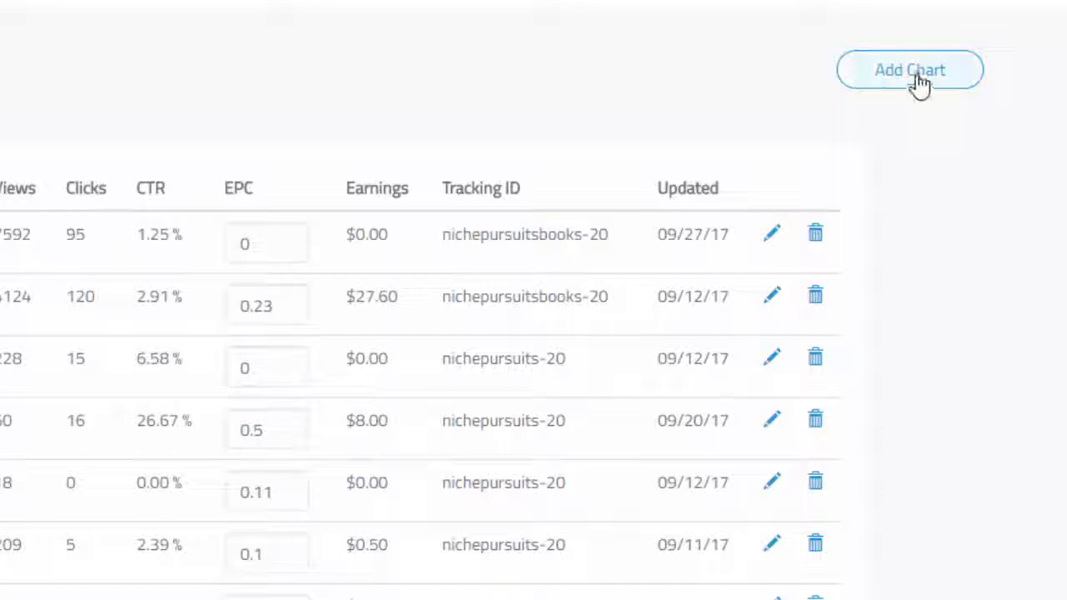
Start a new chart and add products from an Amazon 'wireless headphones' search
click(909, 69)
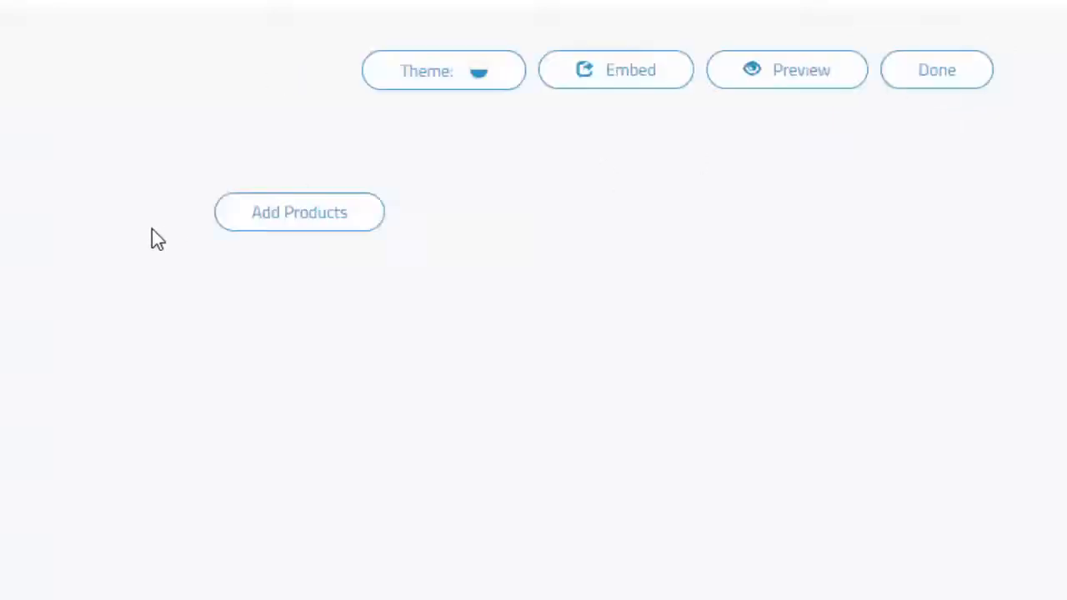
click(298, 212)
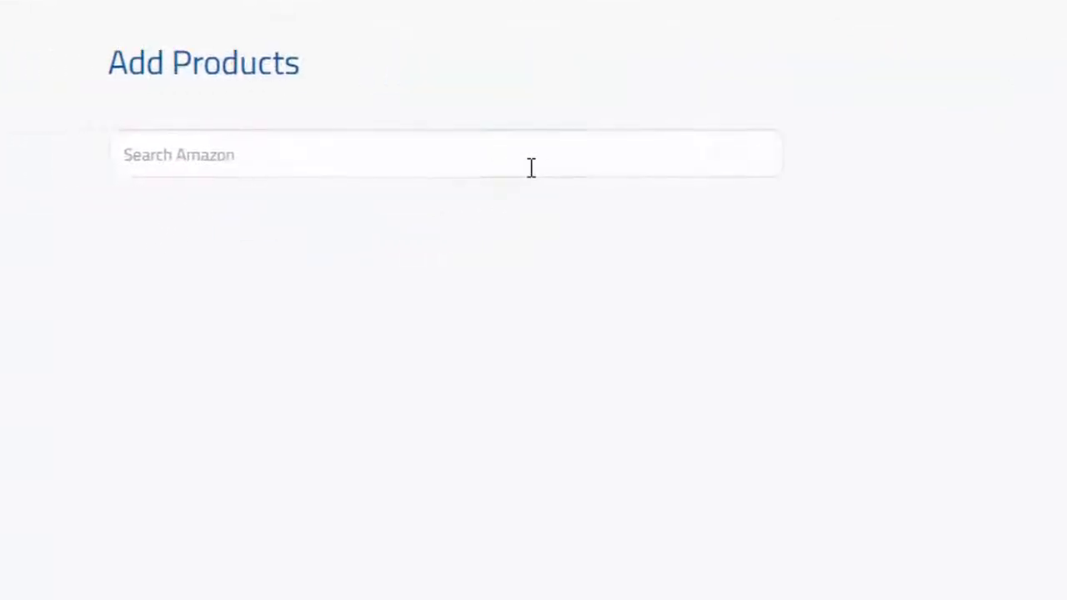
text(wireless headphones)
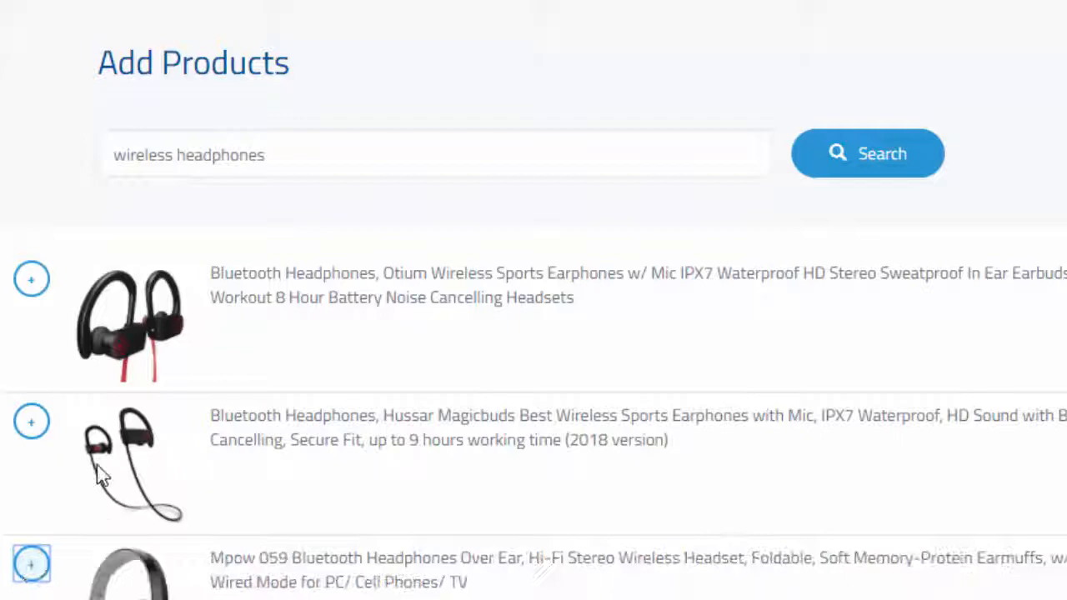
scroll(down, 3)
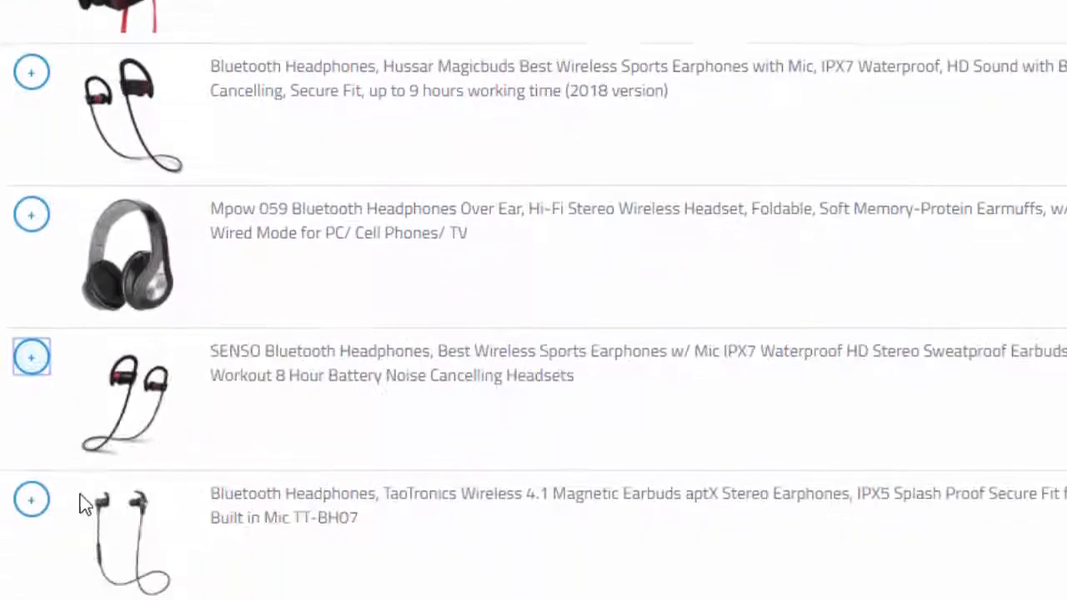
scroll(down, 3)
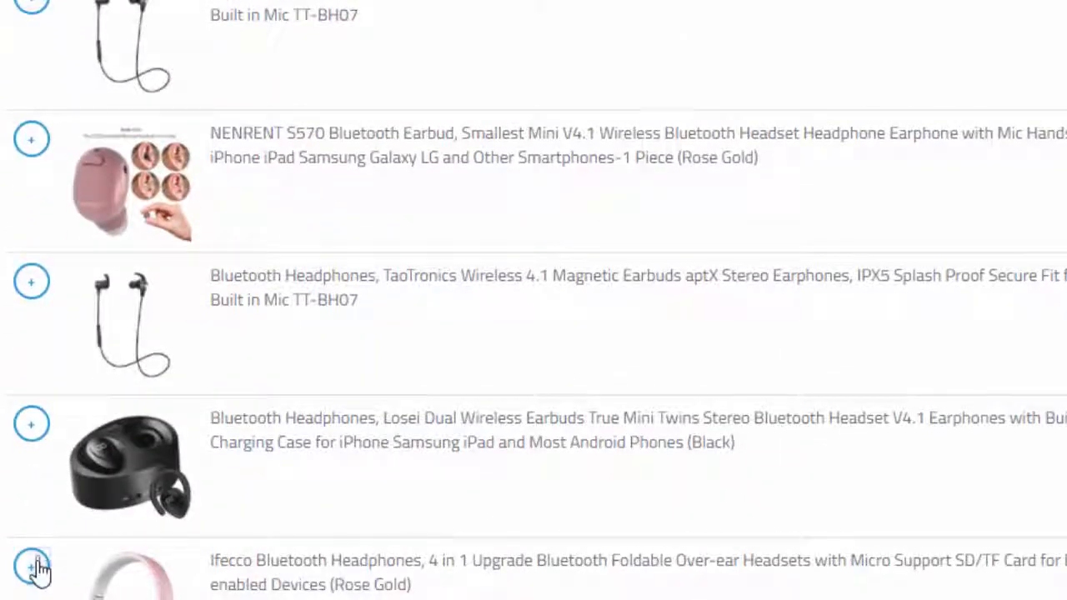
scroll(down, 3)
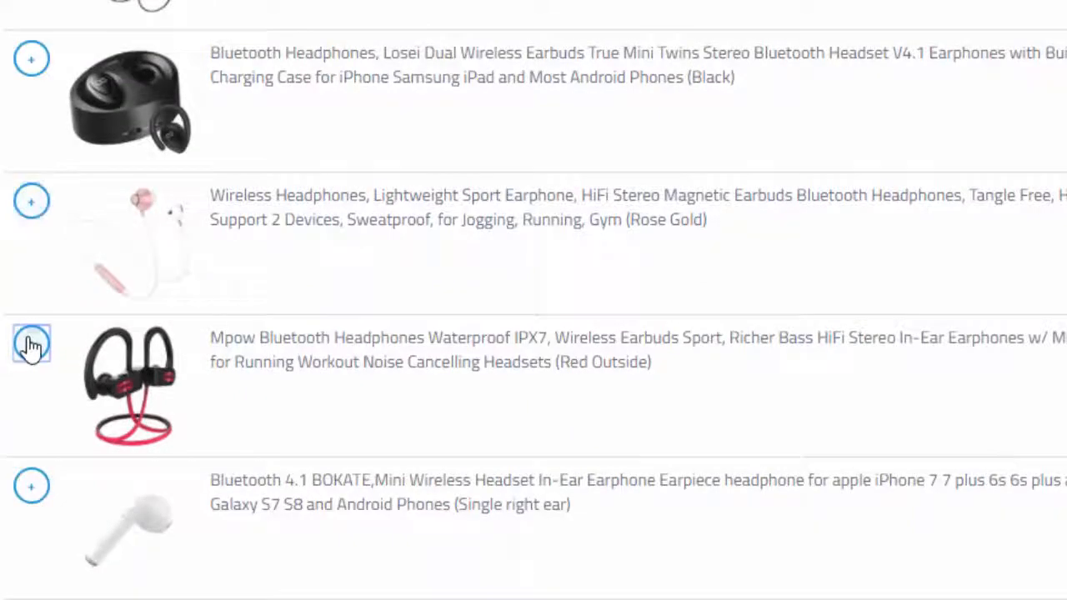
scroll(up, 3)
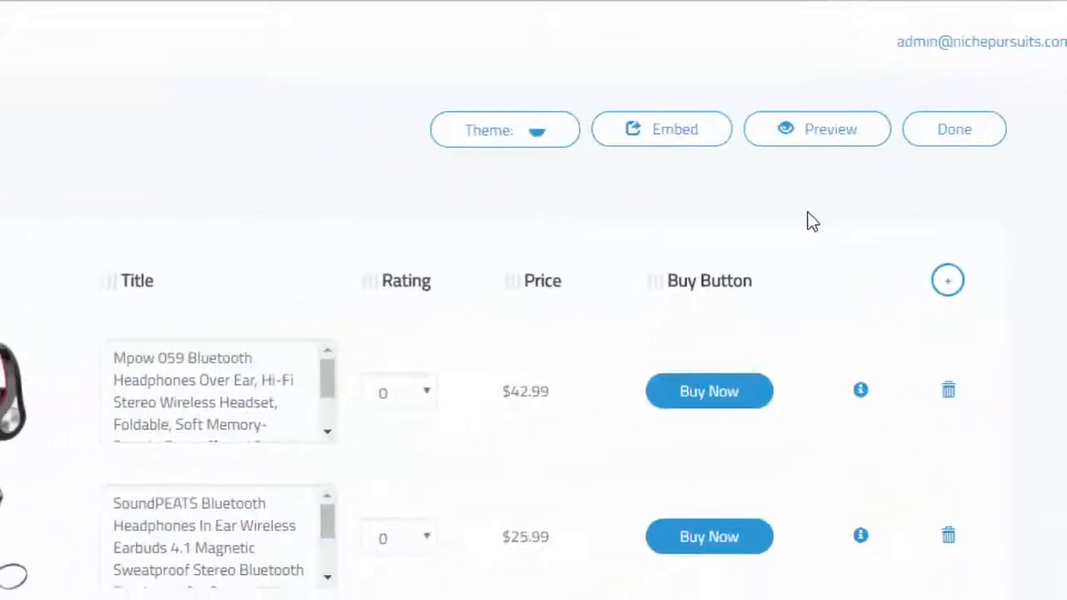
Rate the rows 4, 5, 5 and 4.5, and mark iJoy Matte Finish top pick
click(399, 392)
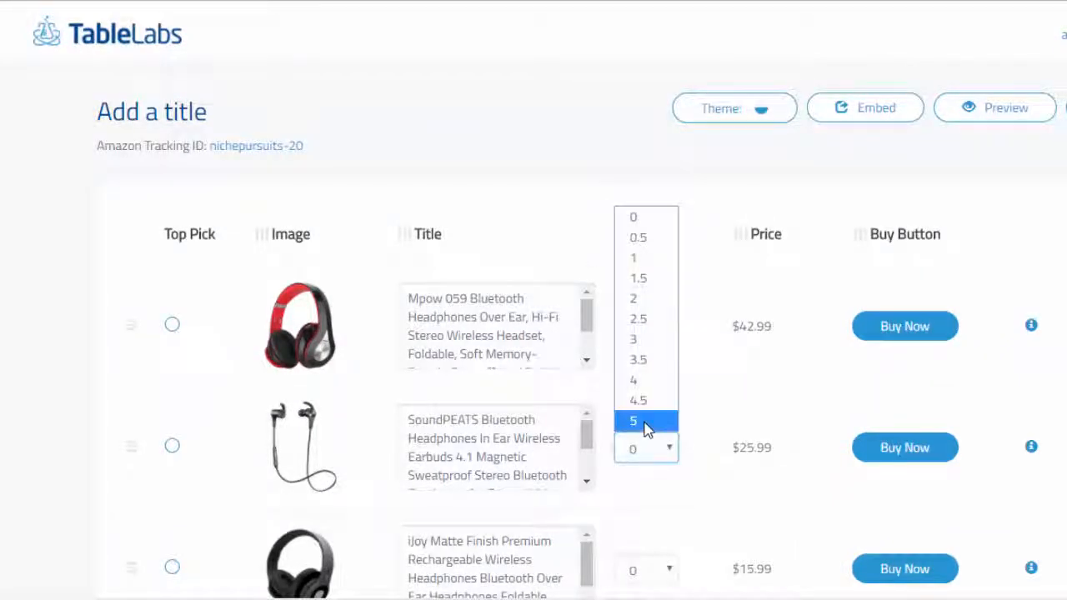
scroll(down, 3)
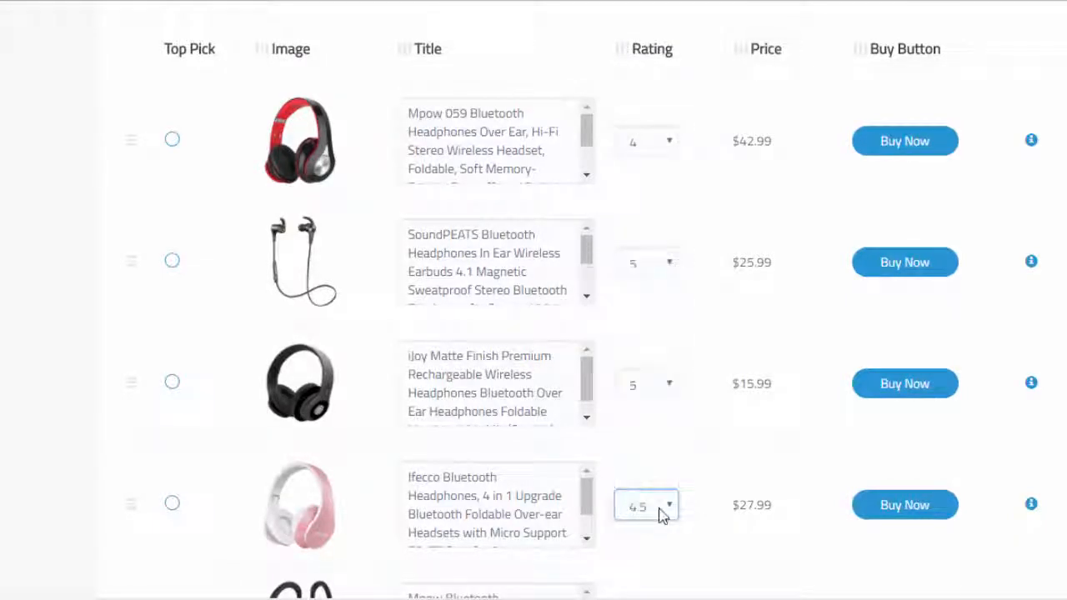
click(646, 504)
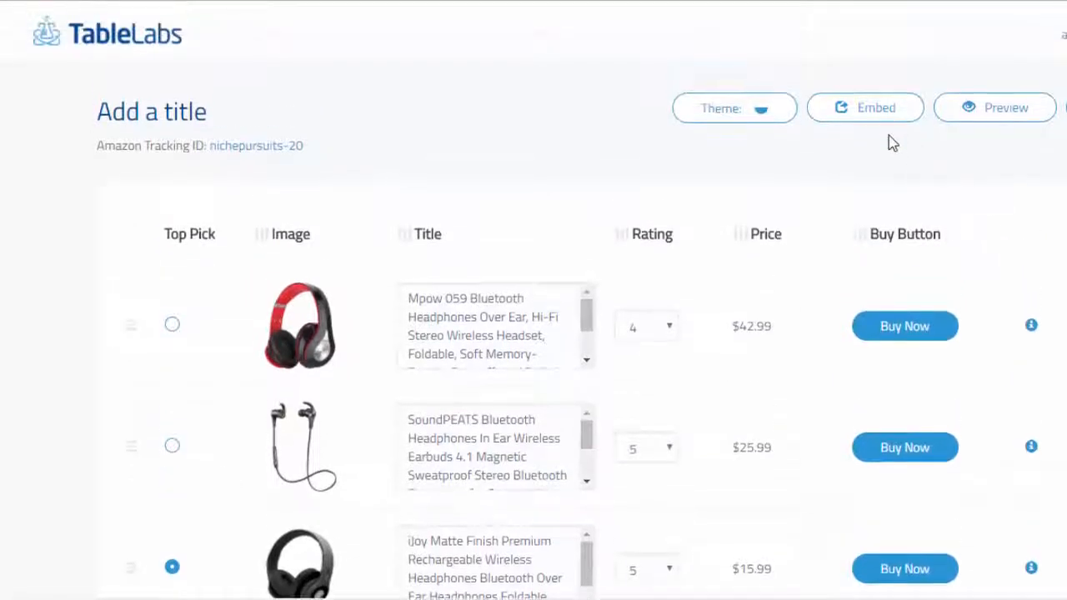
click(733, 108)
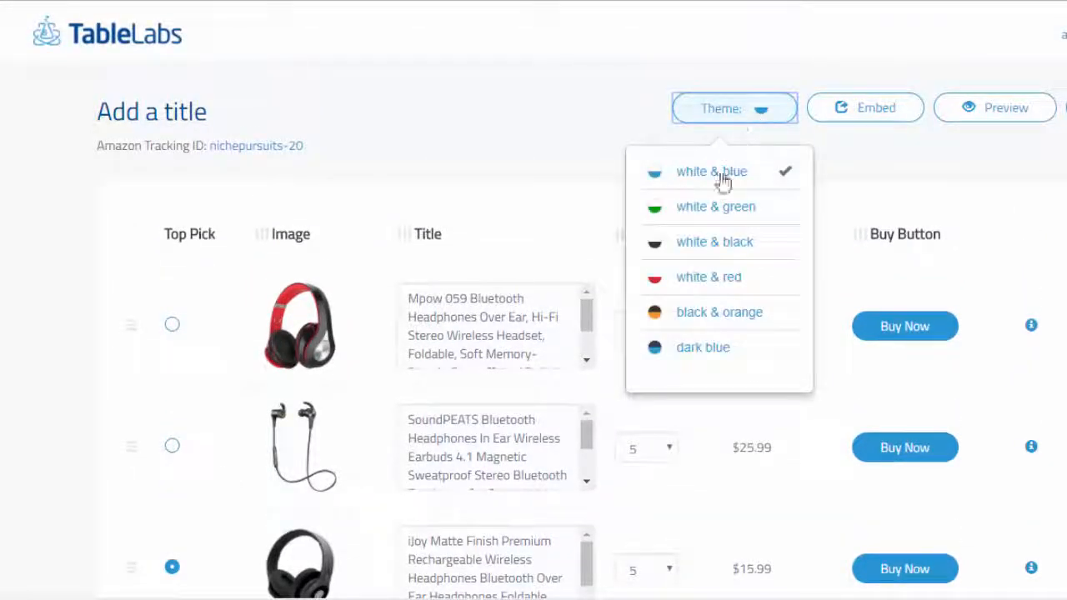
mouse_move(719, 211)
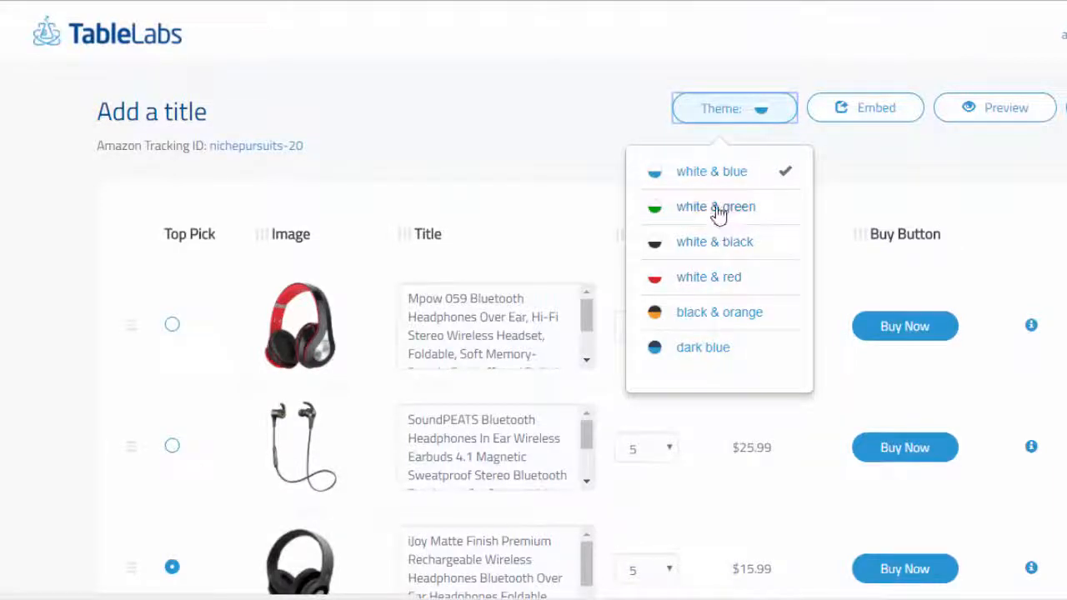
mouse_move(715, 180)
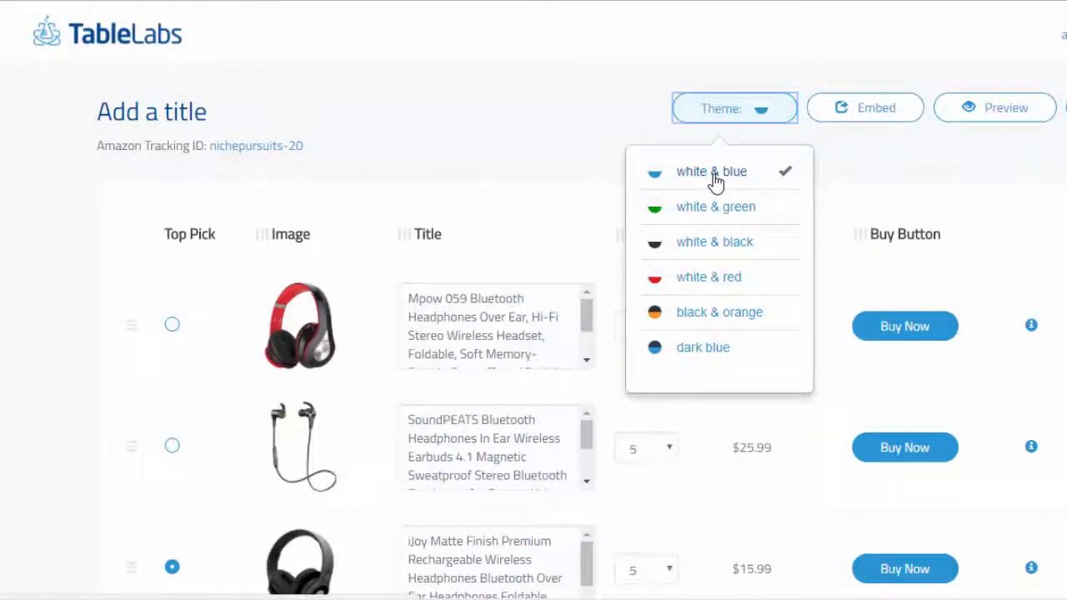
click(865, 108)
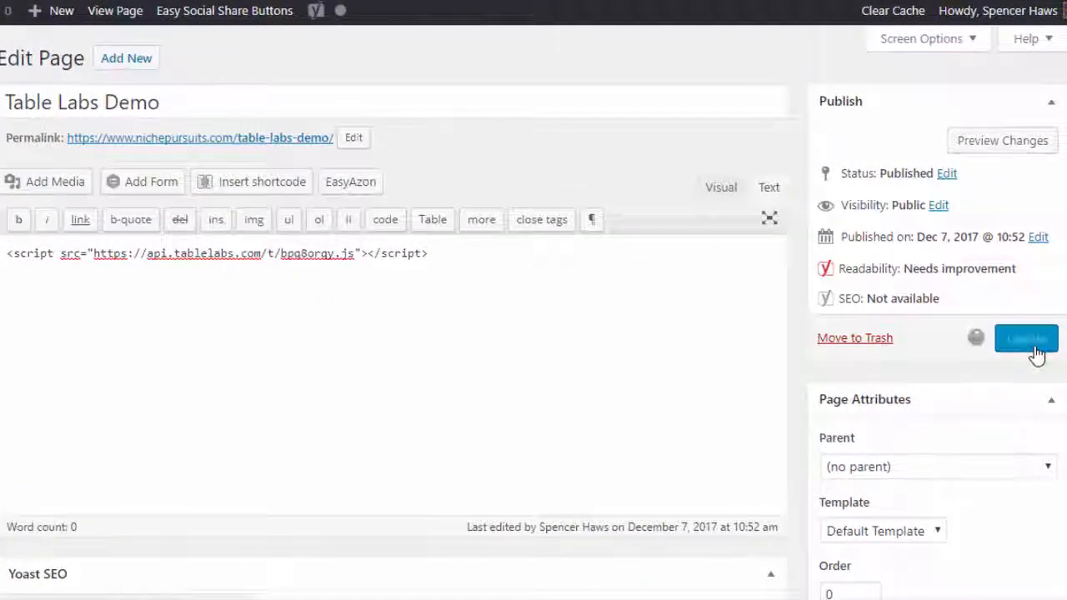
Update the 'Table Labs Demo' page to save the TableLabs embed script
click(1026, 338)
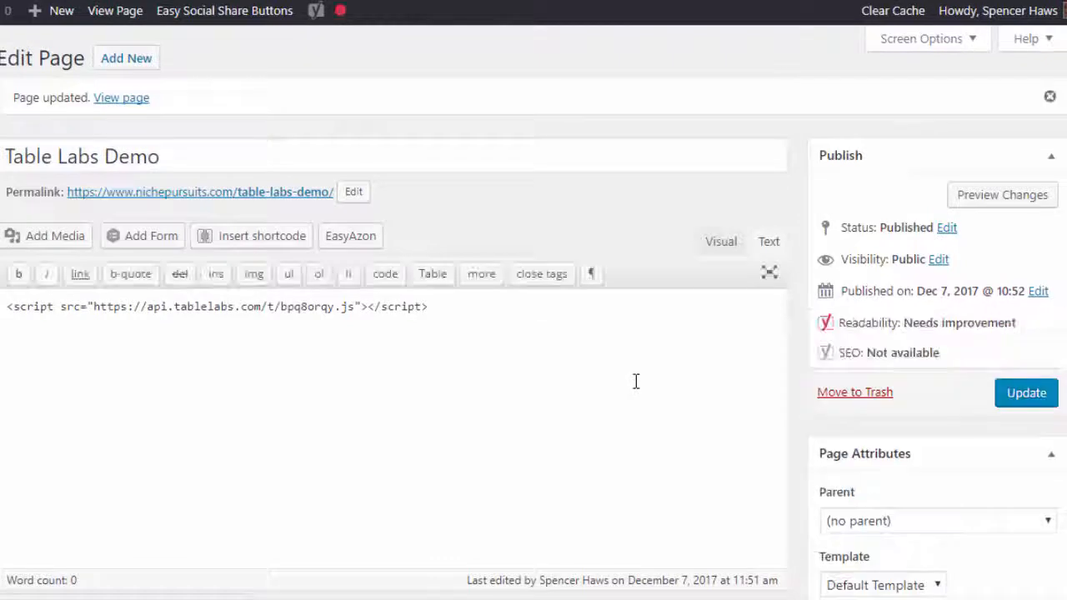
mouse_move(570, 324)
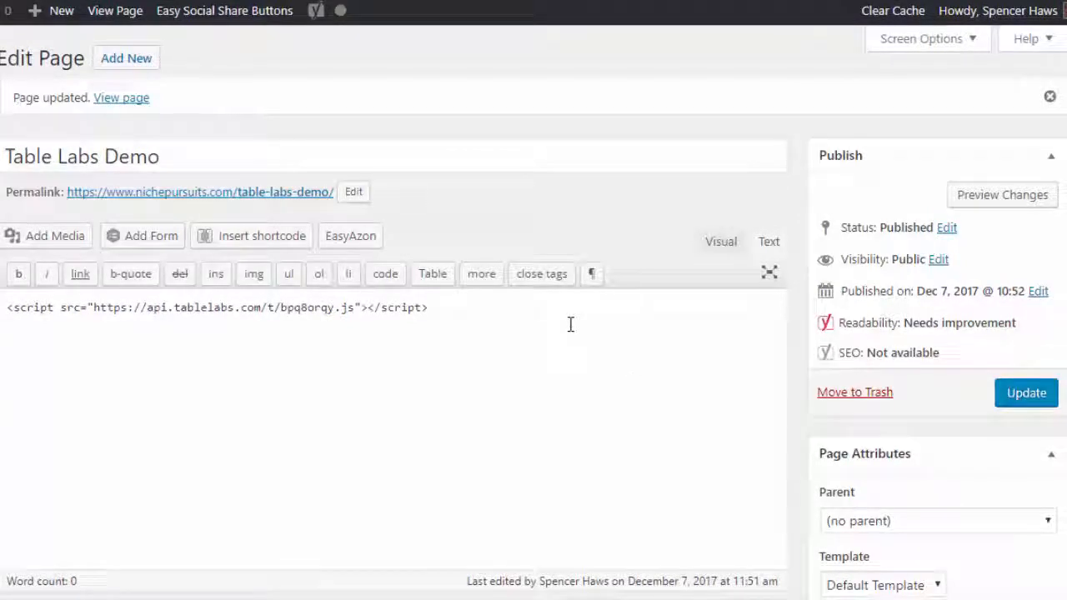
mouse_move(307, 196)
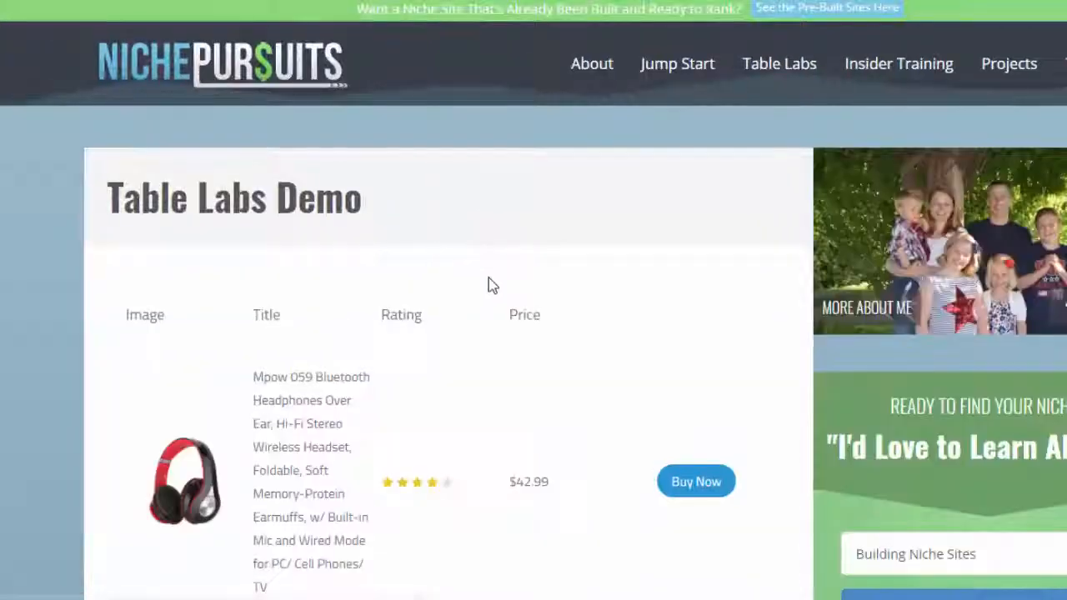
Scroll the live page through the headphone chart, star ratings and iJoy top-pick badge
scroll(down, 3)
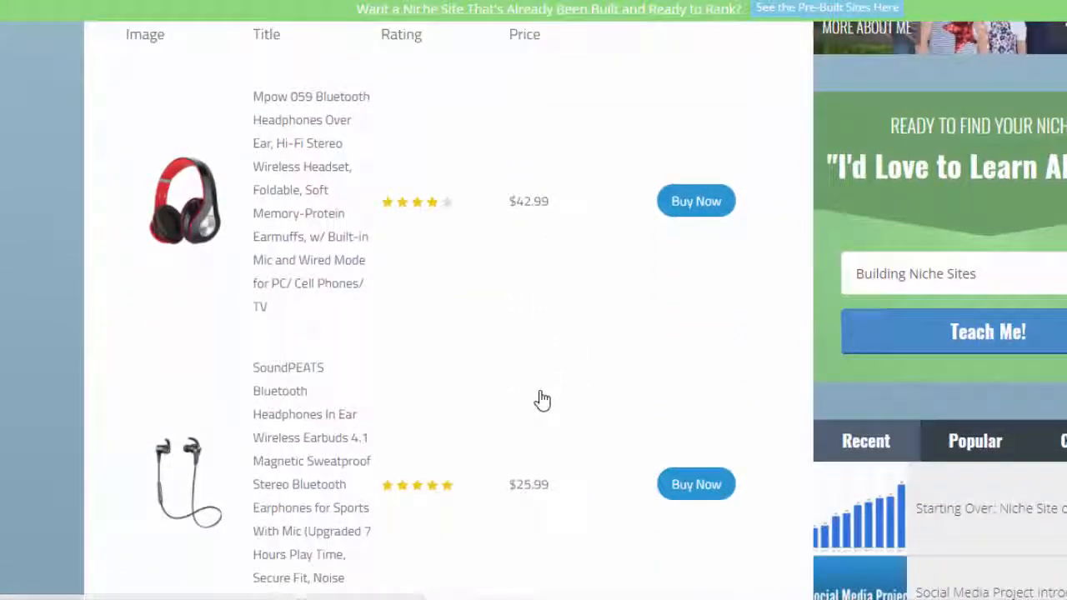
scroll(down, 3)
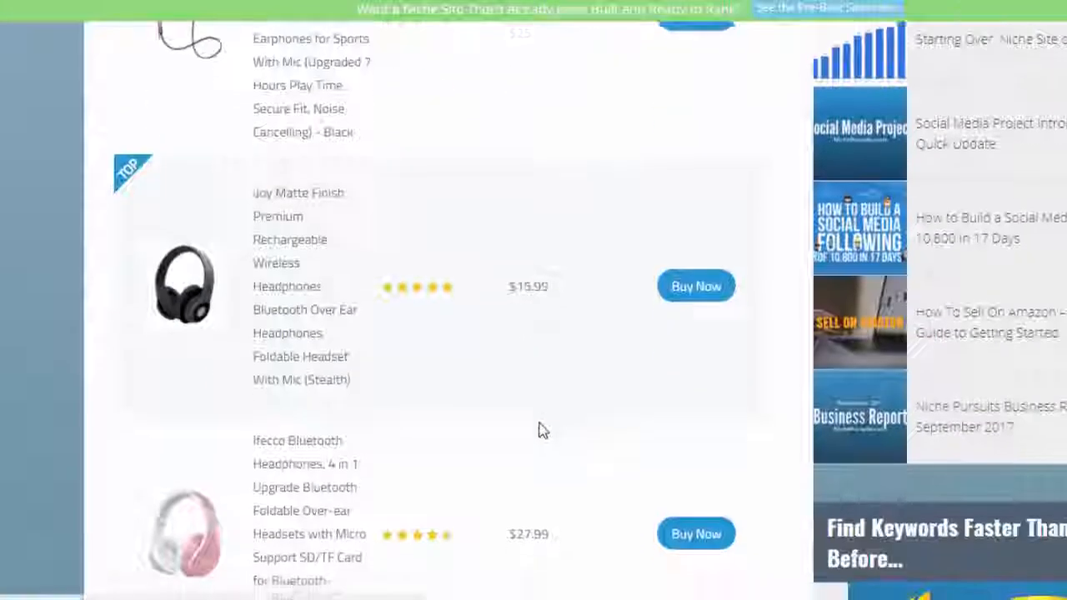
scroll(down, 3)
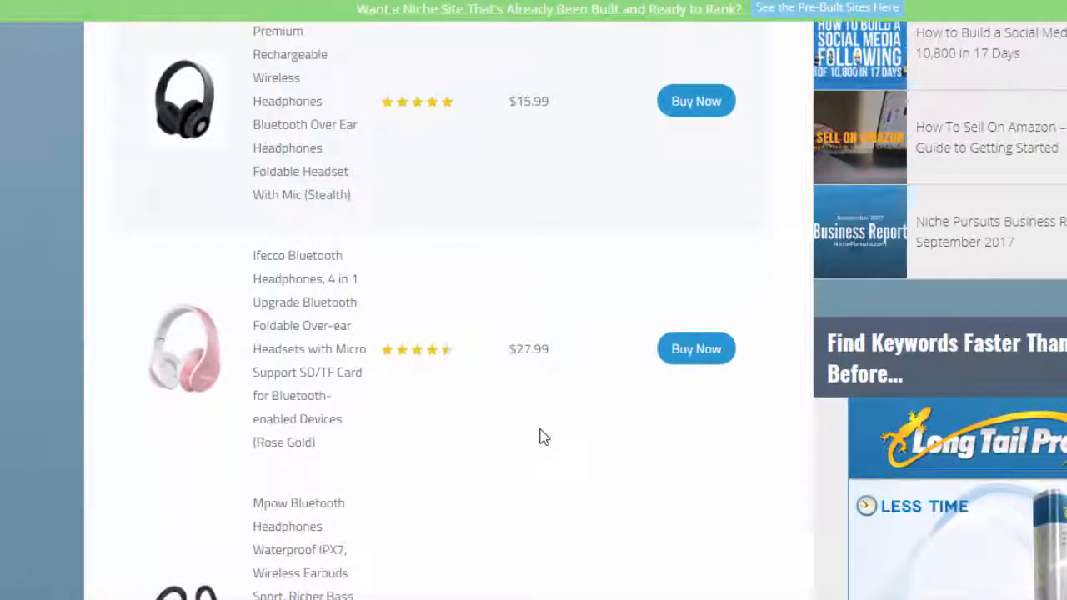
scroll(up, 3)
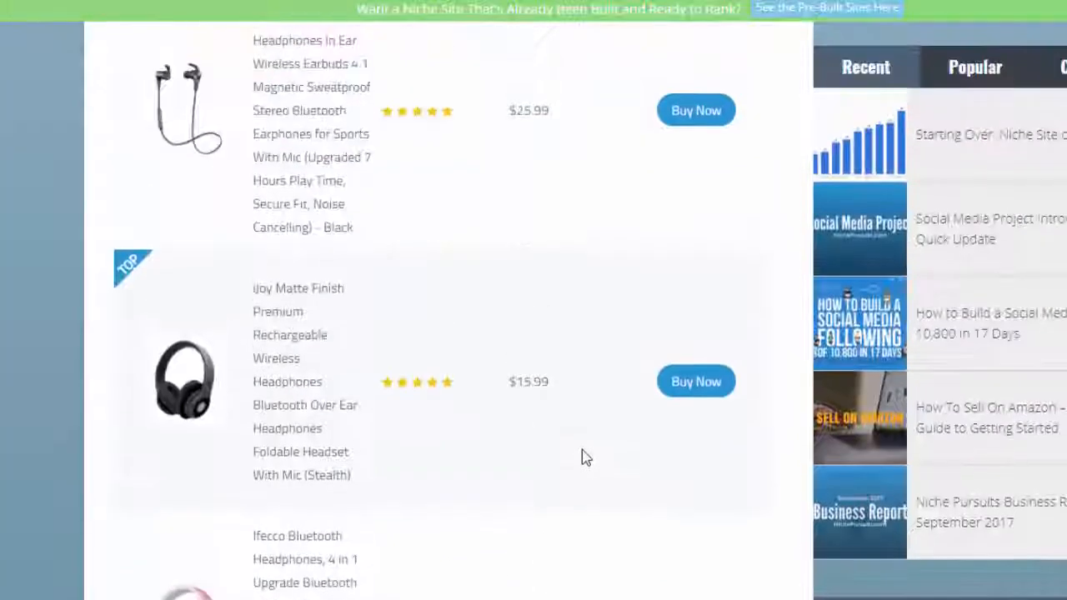